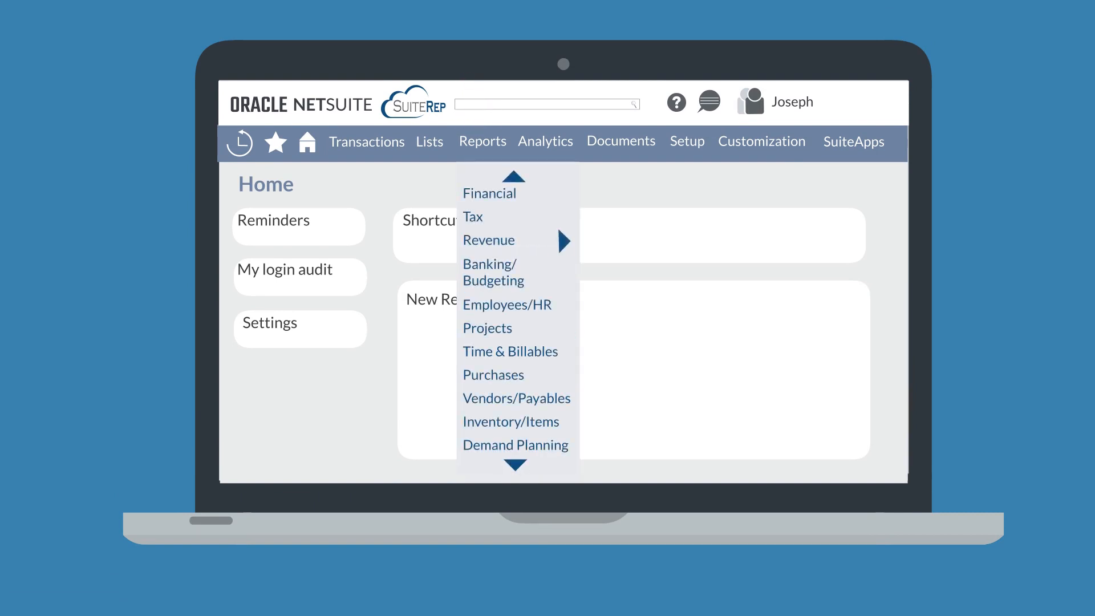
pyautogui.moveTo(489, 239)
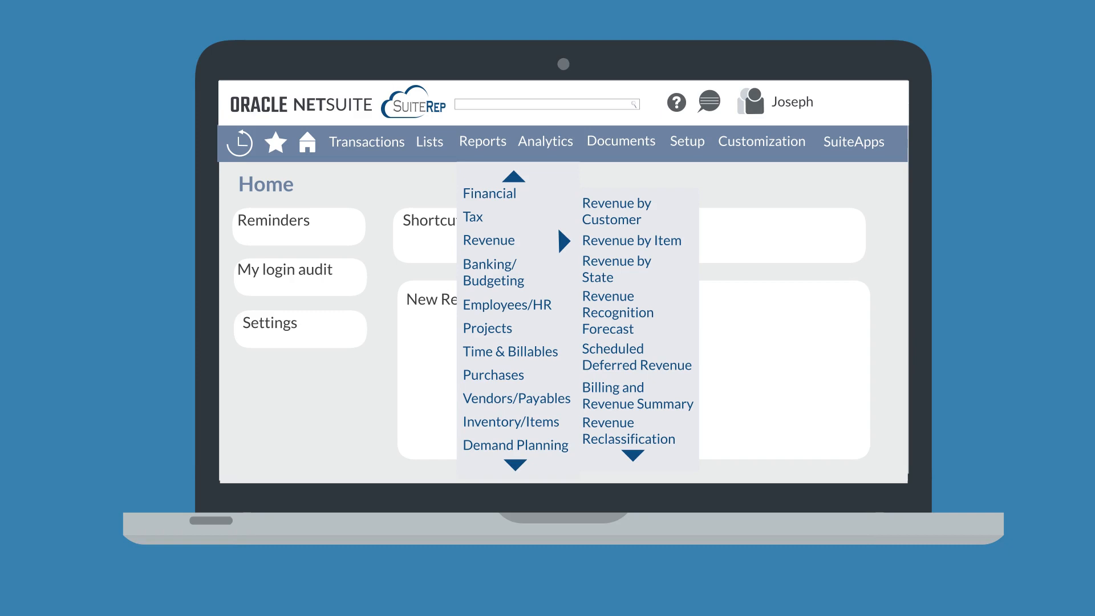
# Show the Reports page with the Sales report links expanded.
pyautogui.click(482, 140)
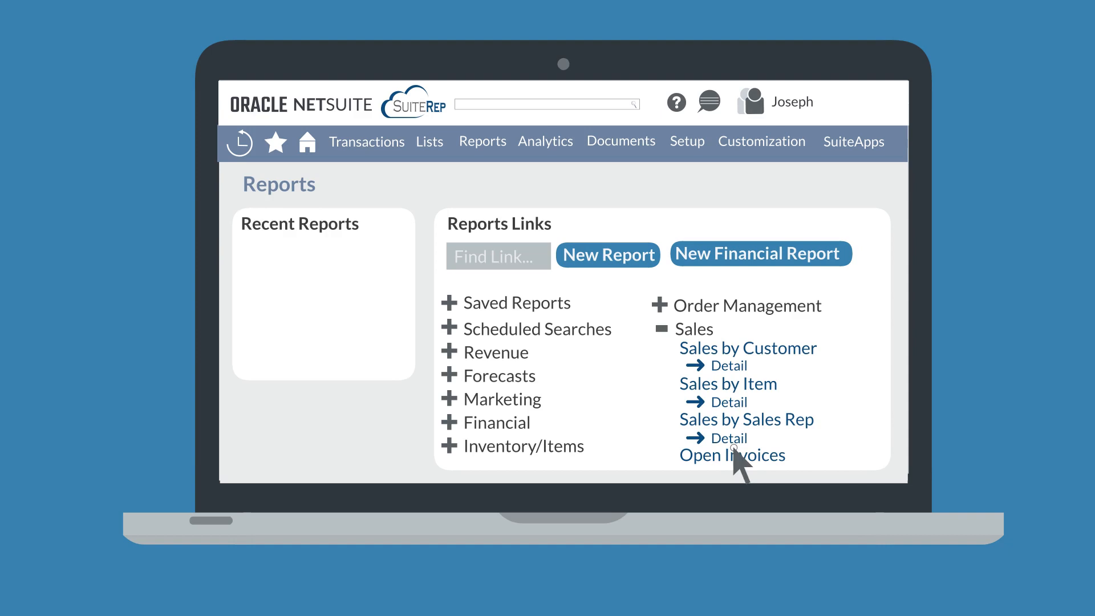
# Open the Open Invoices report from the Sales report links.
pyautogui.click(732, 455)
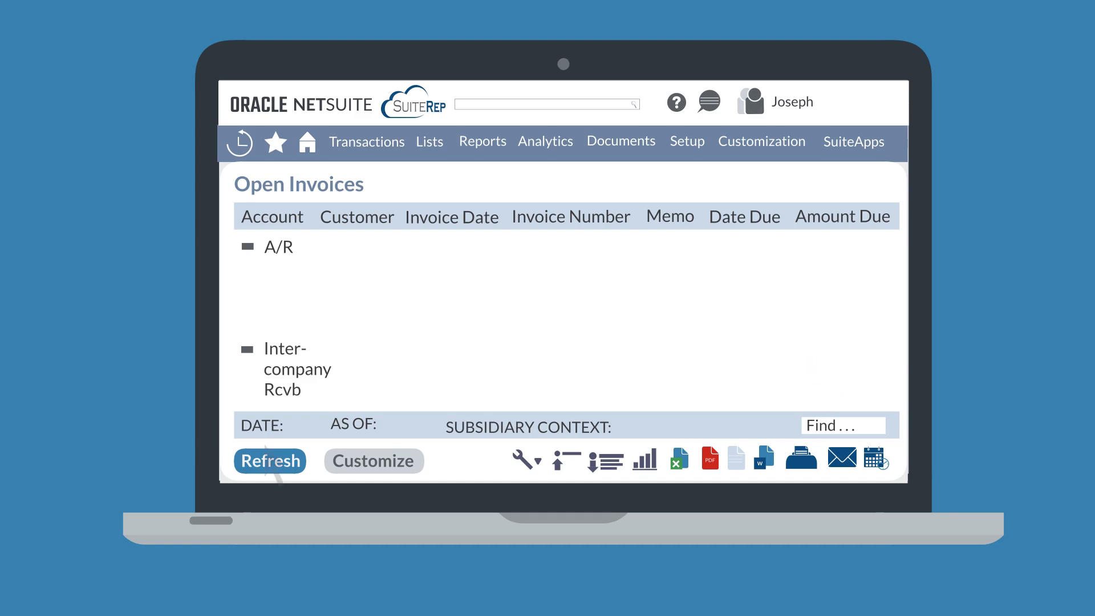
pyautogui.moveTo(271, 462)
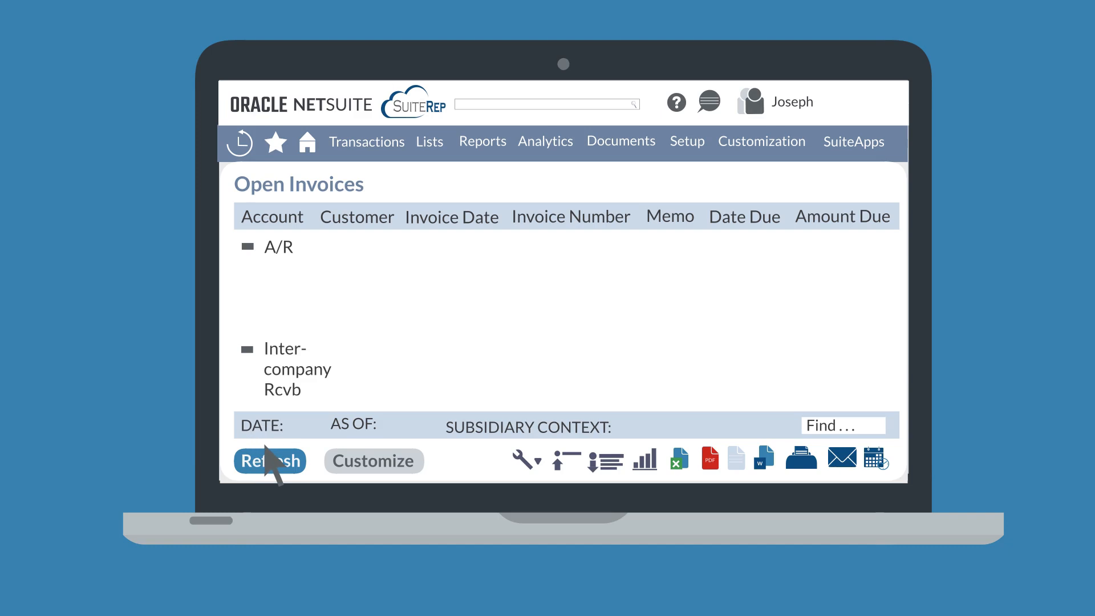